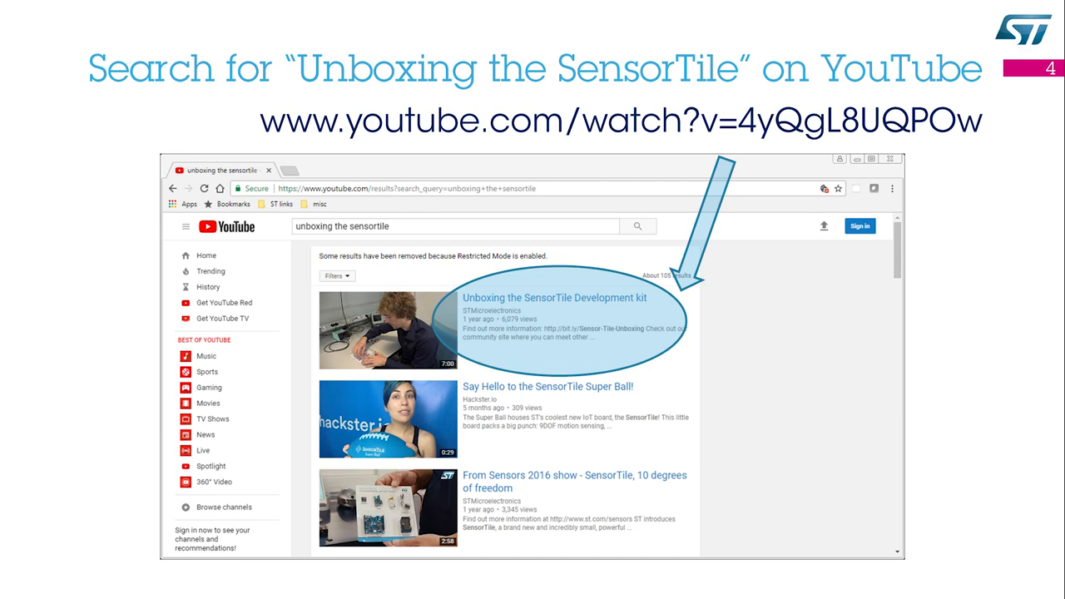
- Advance to the slide with the phone home screen beside the SensorTile
key(Right)
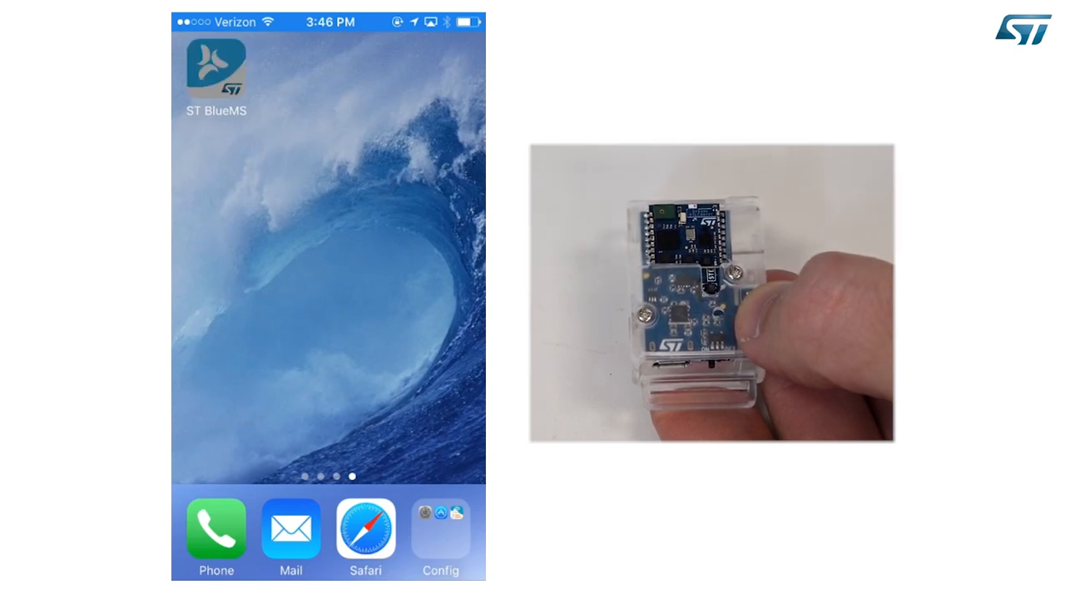
- Launch ST BlueMS, discover nearby boards and connect to AM1V320
click(237, 69)
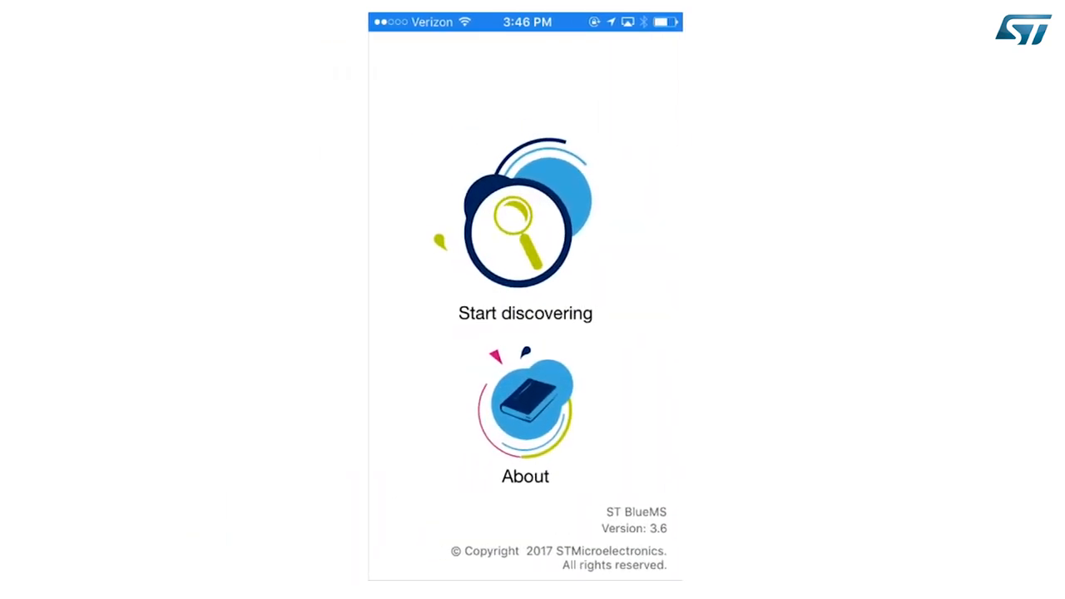
click(525, 225)
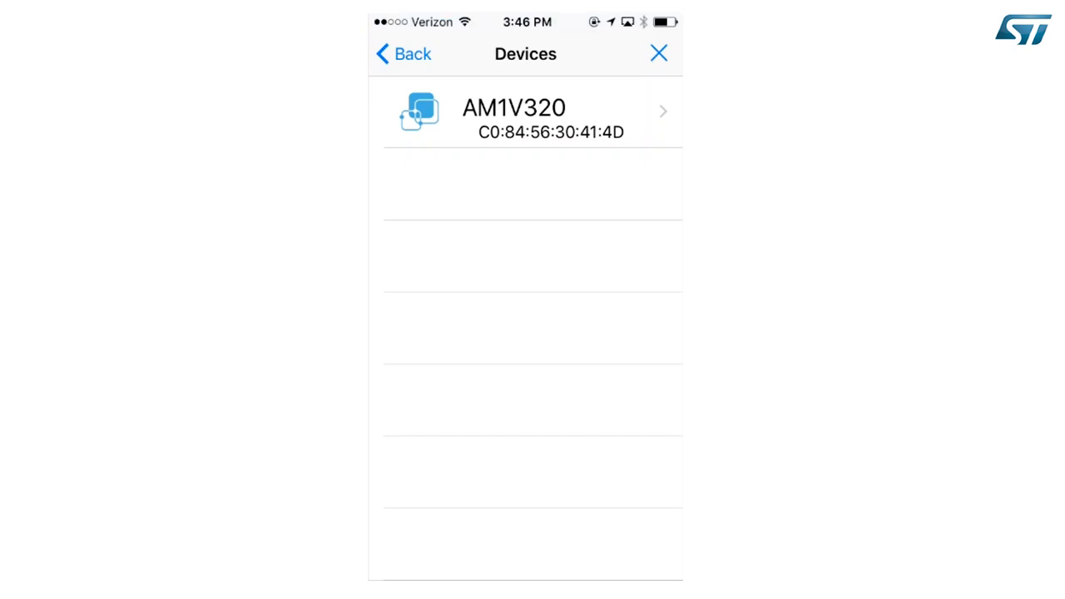
click(524, 110)
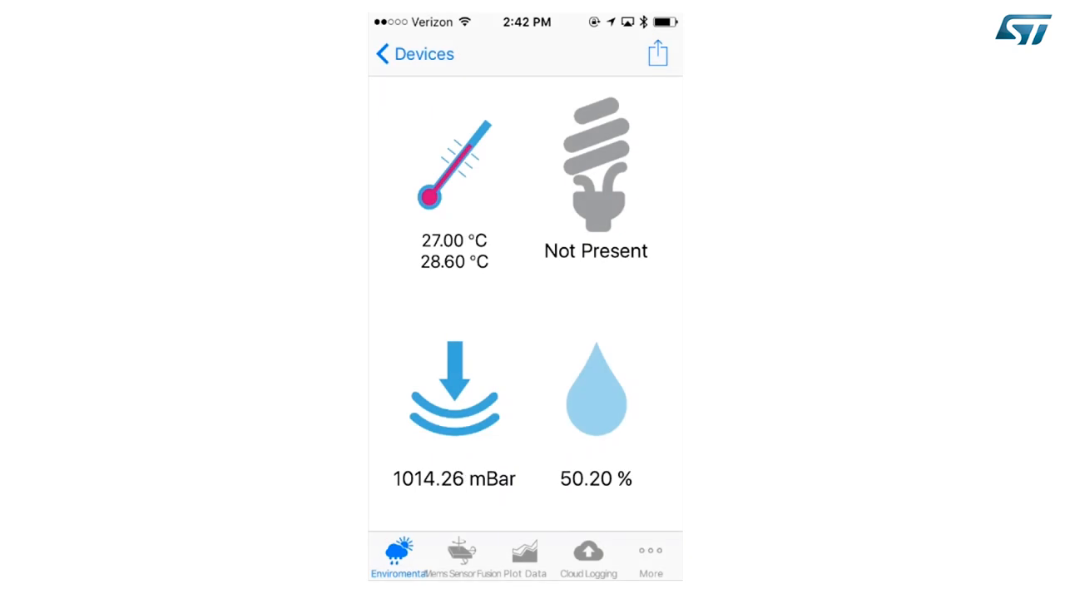
- Open Plot Data, pick a sensor feature and set a 5s time scale
click(524, 557)
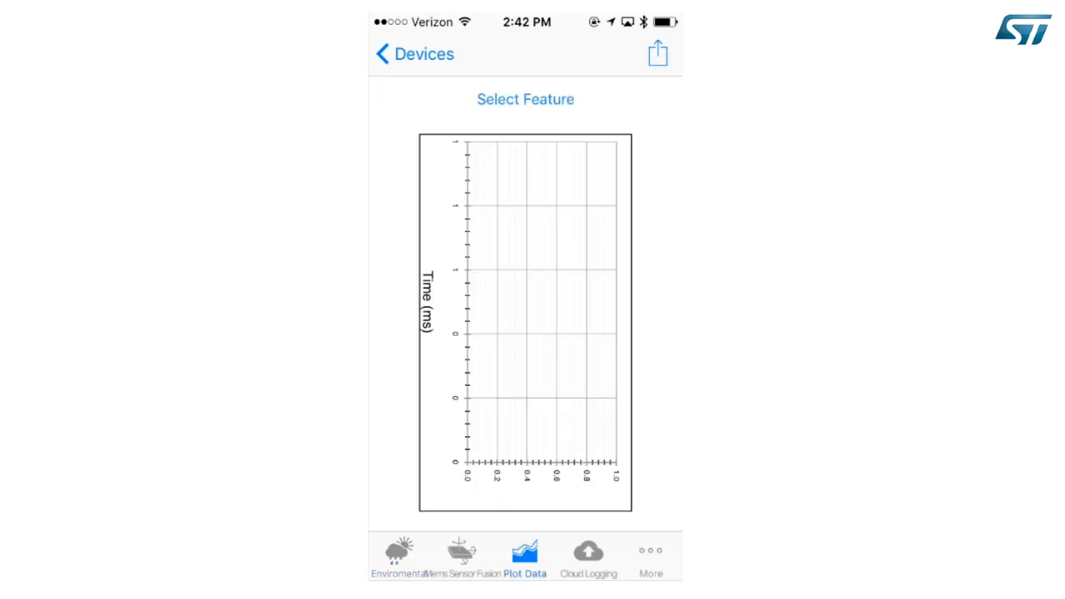
click(525, 558)
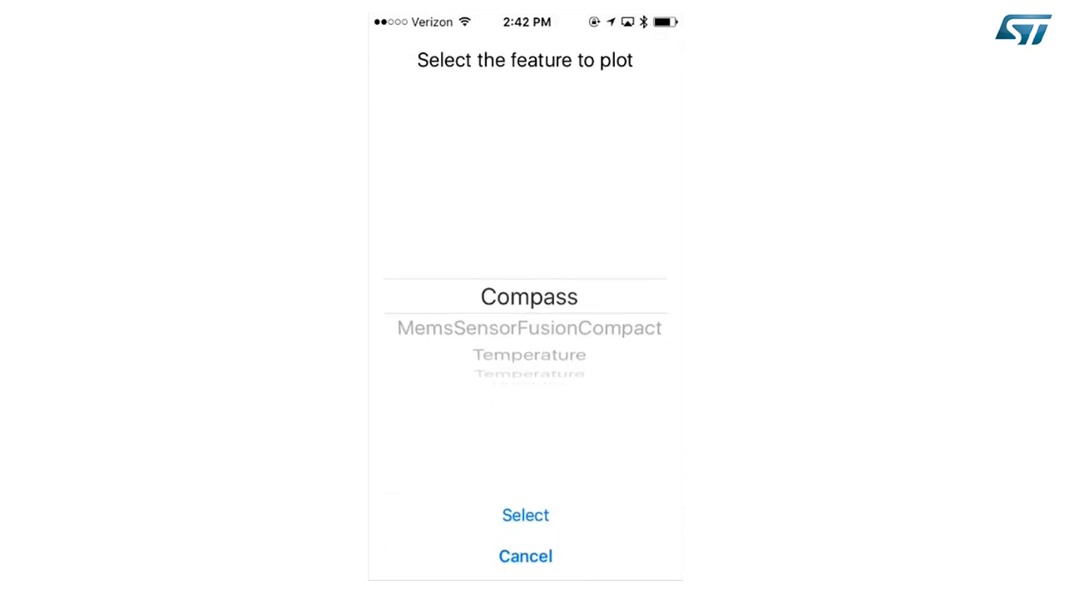
scroll(down, 3)
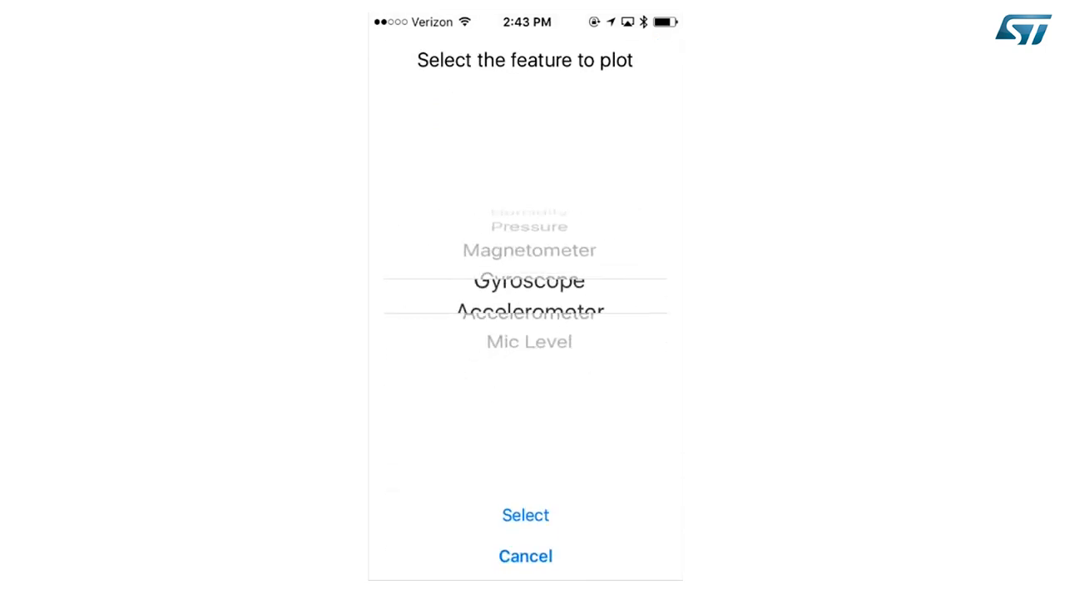
click(525, 515)
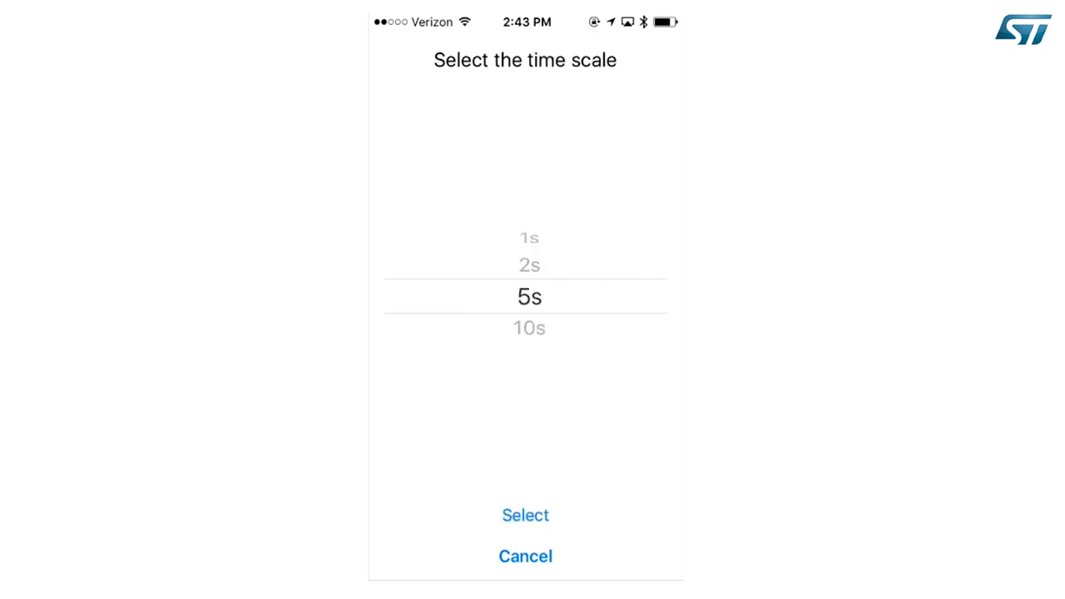
click(525, 516)
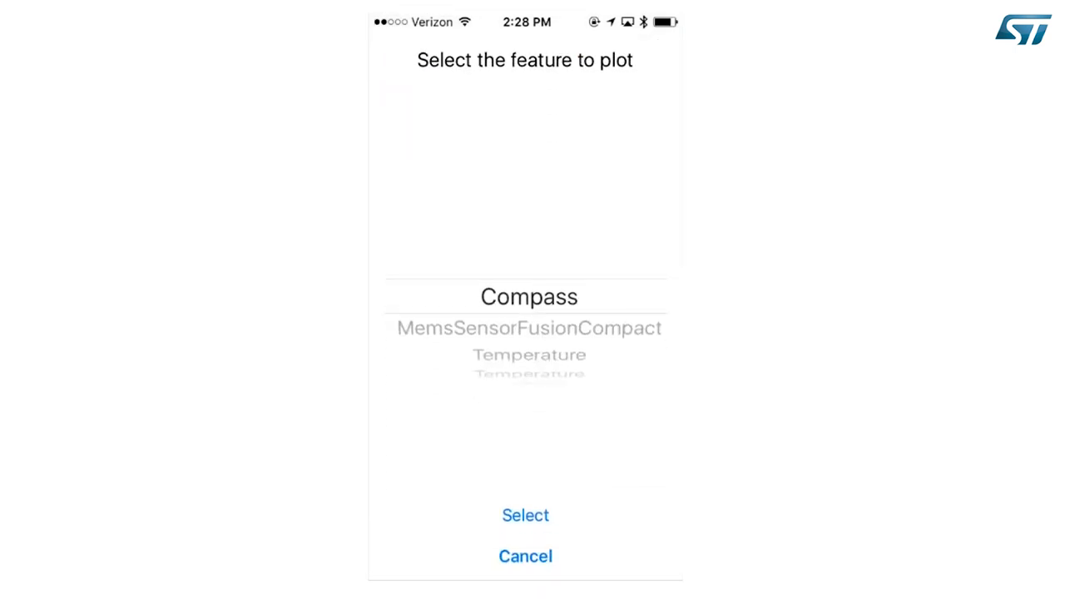
- Choose Temperature in the feature picker with a 5s time scale
scroll(down, 3)
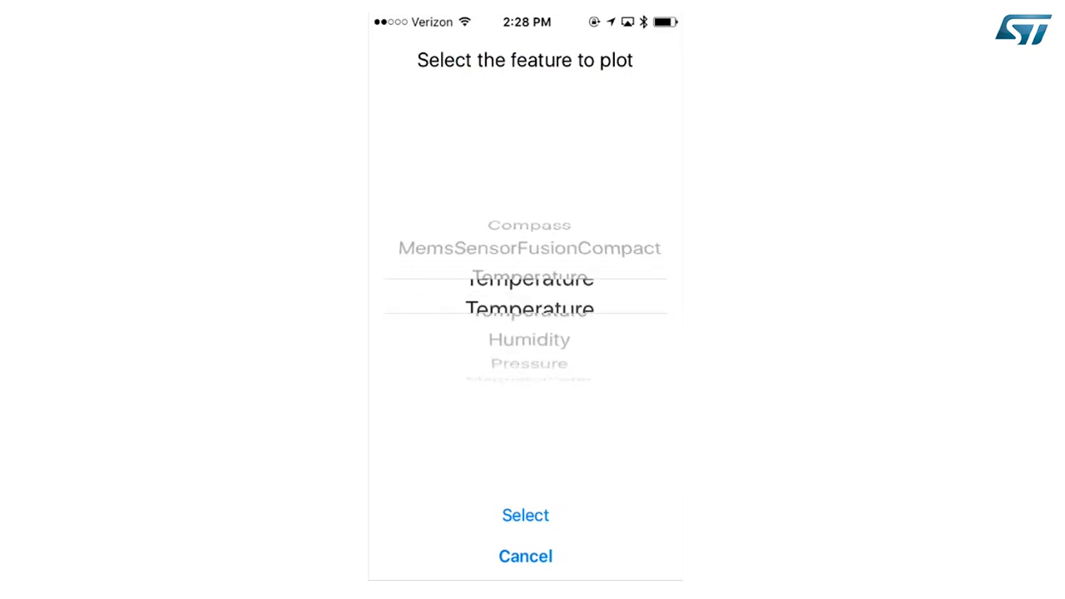
click(525, 516)
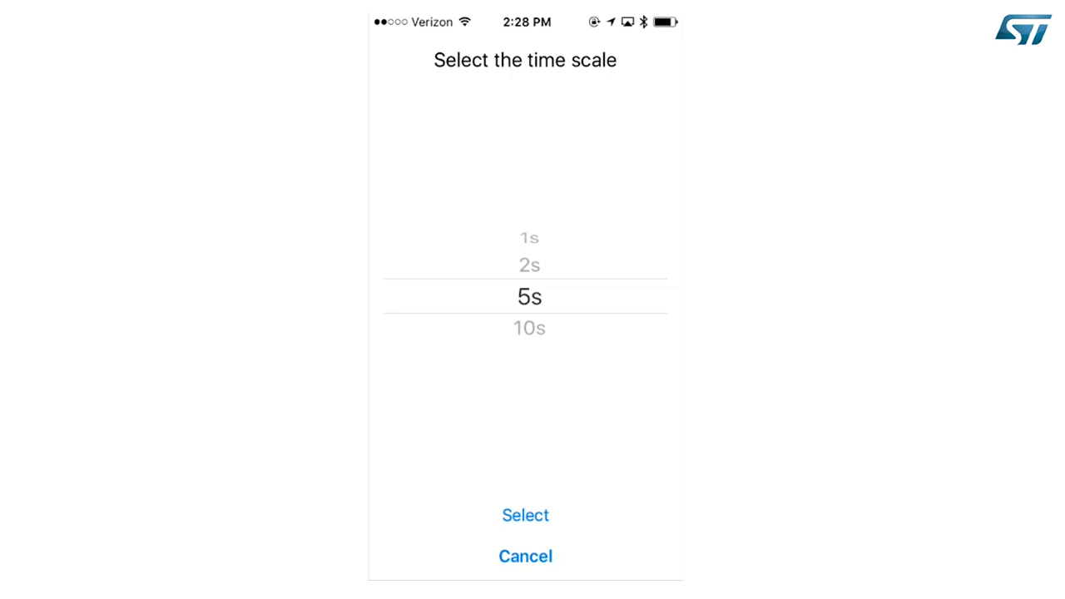
click(525, 515)
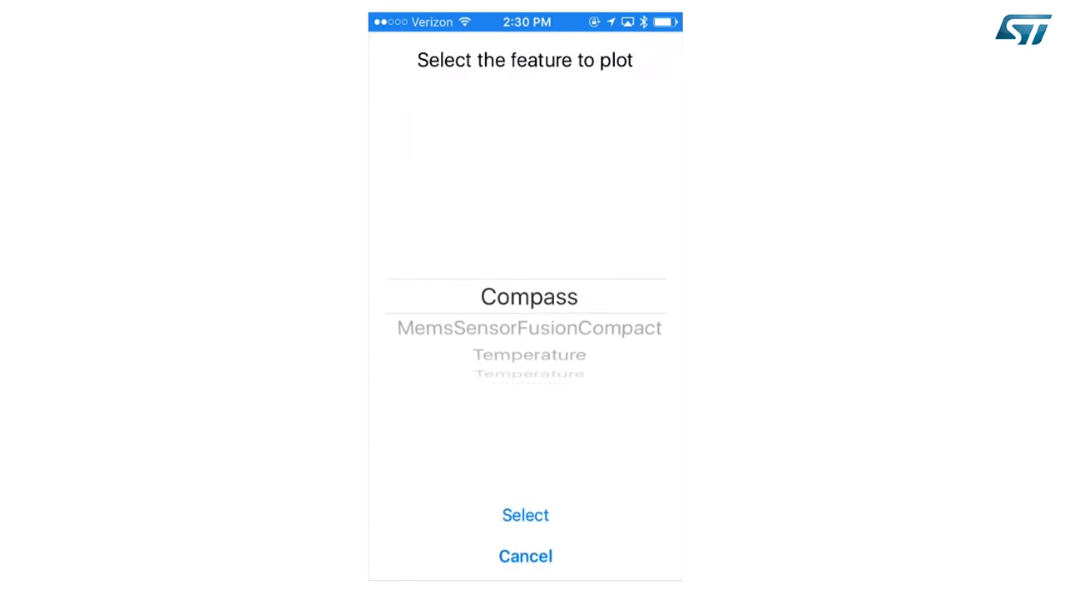
- Choose Pressure in the feature picker with a 5s time scale
scroll(down, 3)
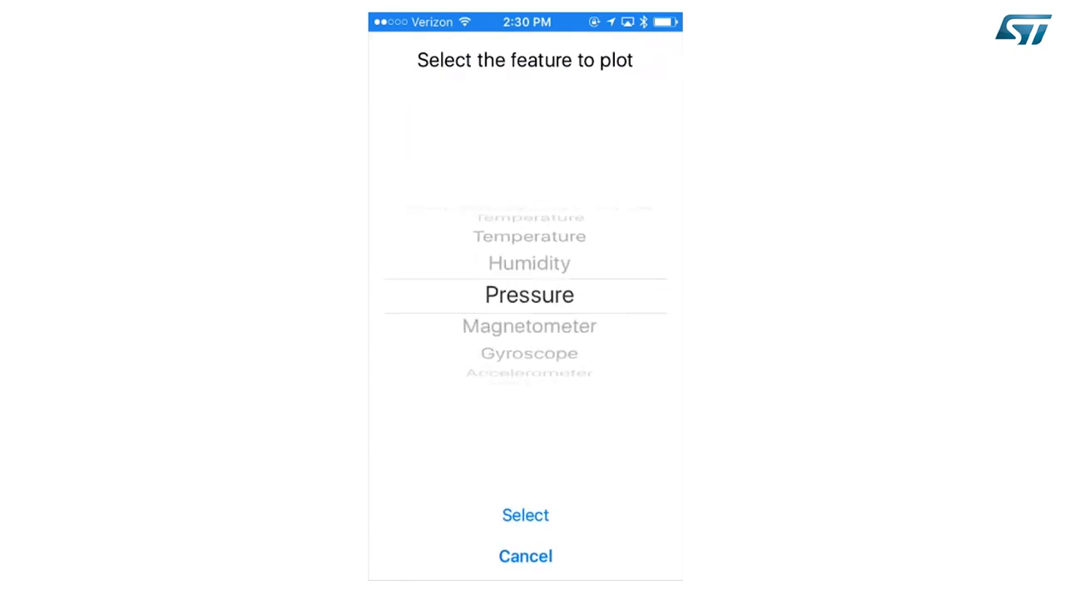
click(525, 515)
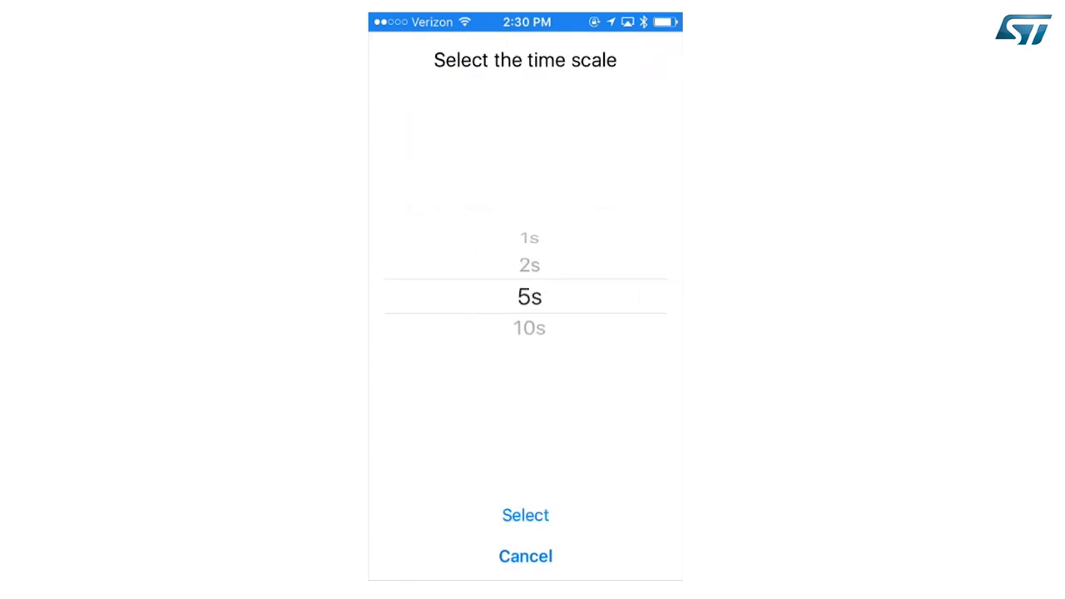
click(525, 515)
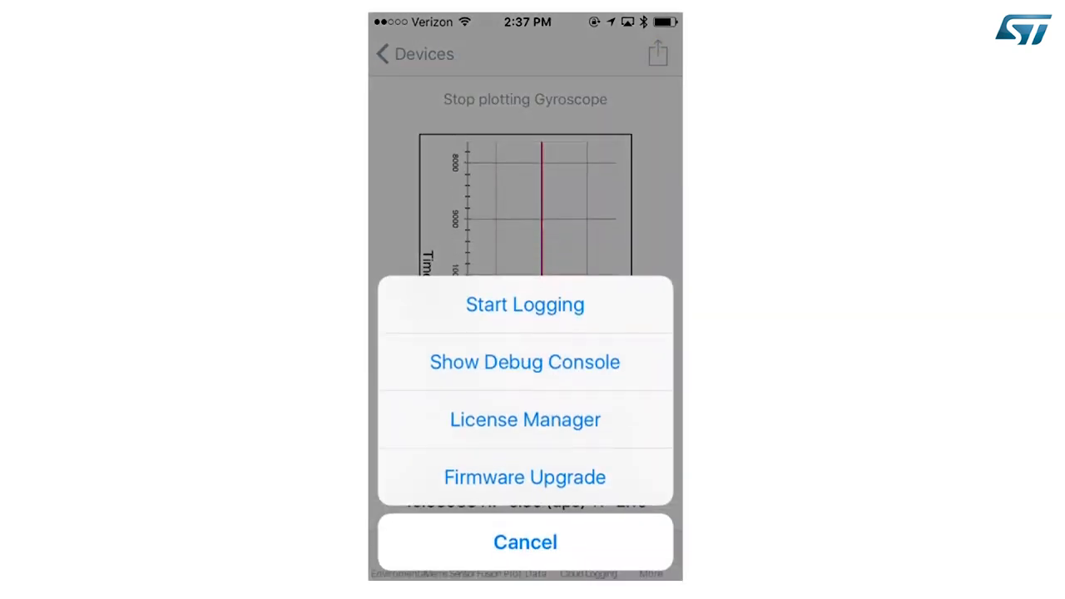
- Dismiss the action sheet, view the Gyroscope plot, then stop plotting it
click(525, 541)
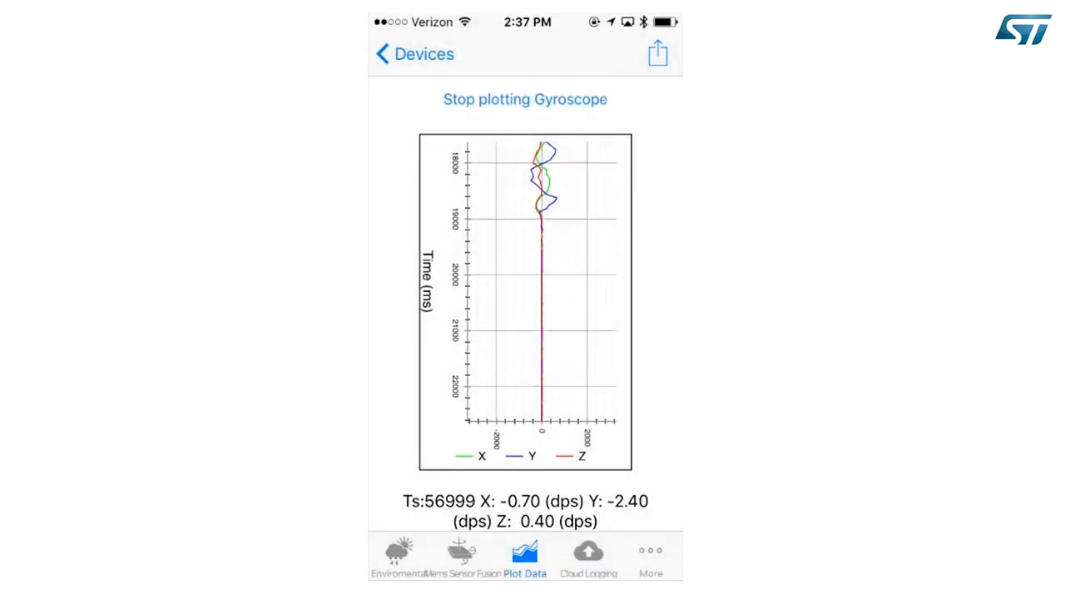
click(657, 53)
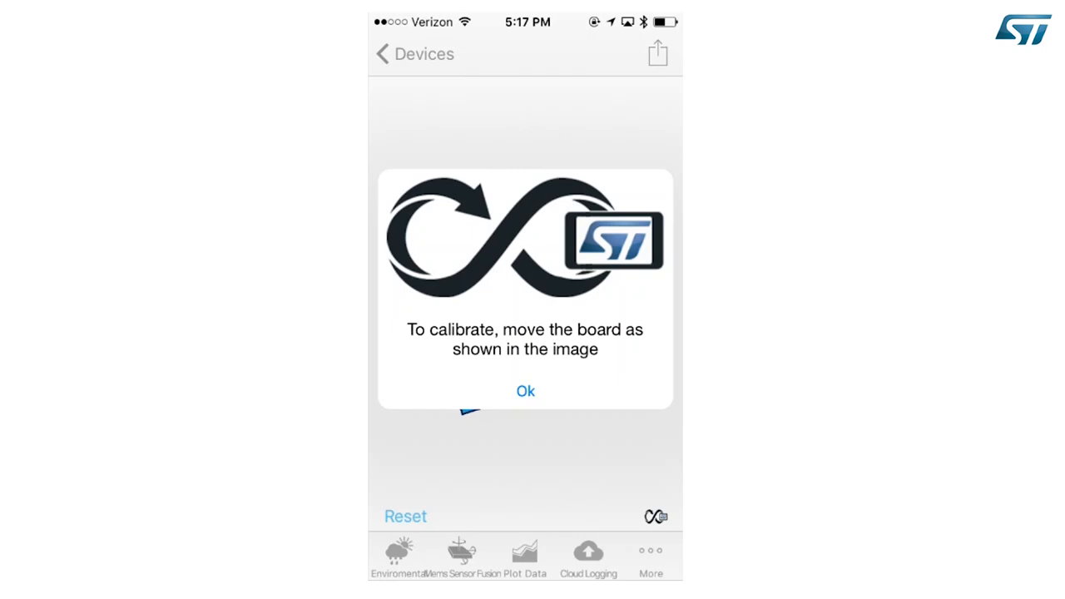
- Acknowledge the figure-eight calibration alert on the Mems Sensor Fusion view
click(525, 391)
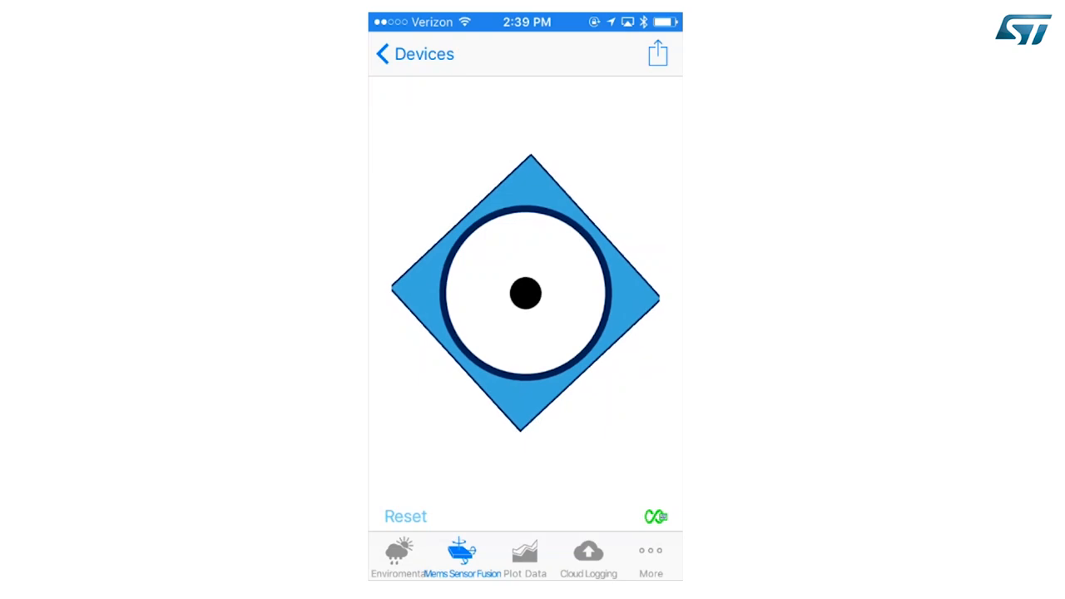
- Start and stop logging to create the '[ST BlueMS] Logger data' CSV email
click(657, 53)
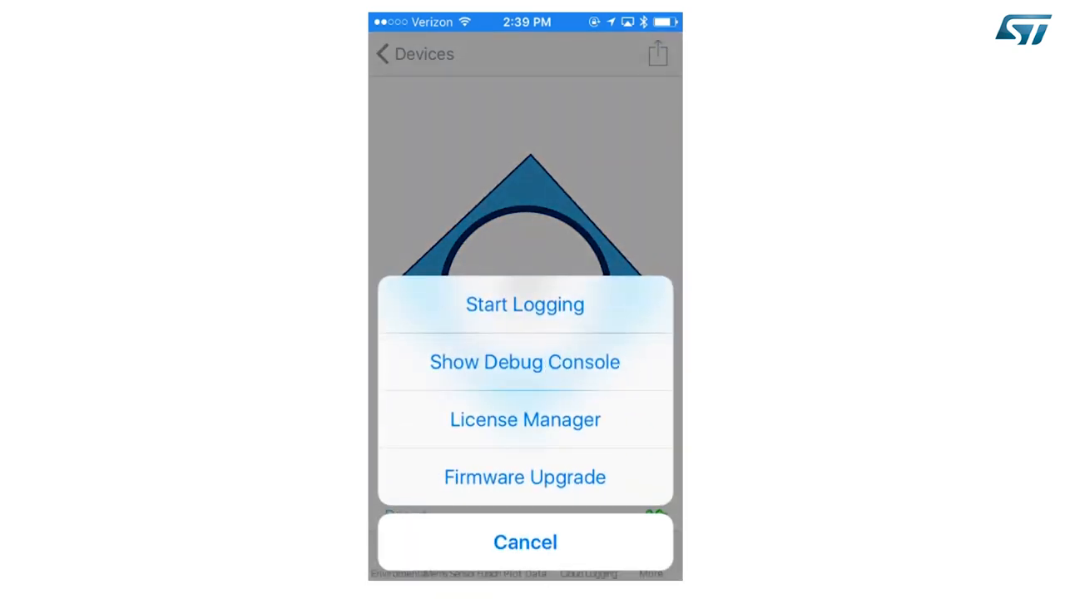
click(524, 542)
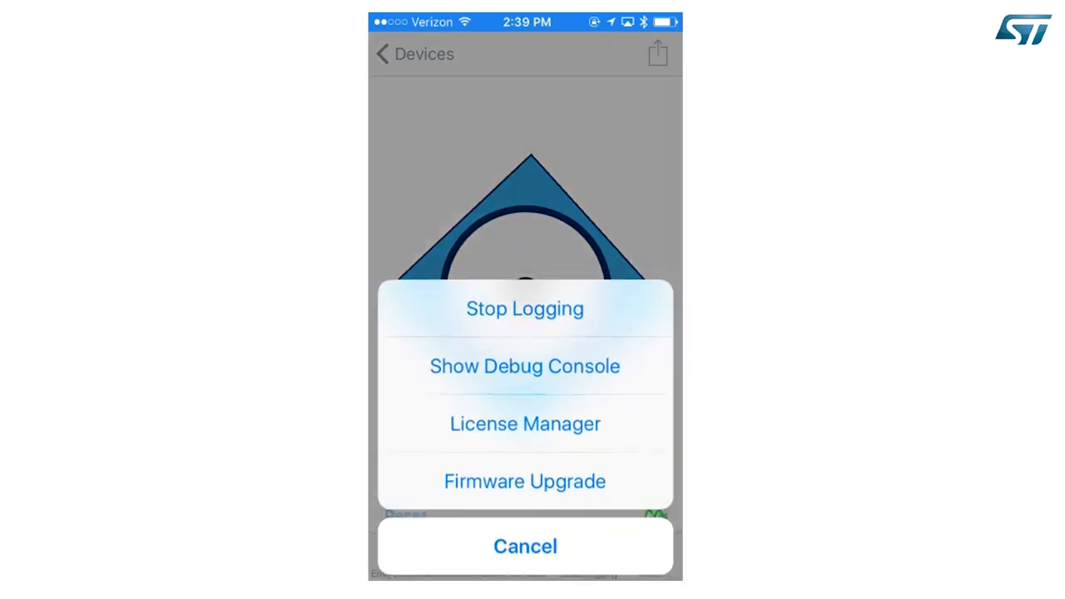
click(525, 308)
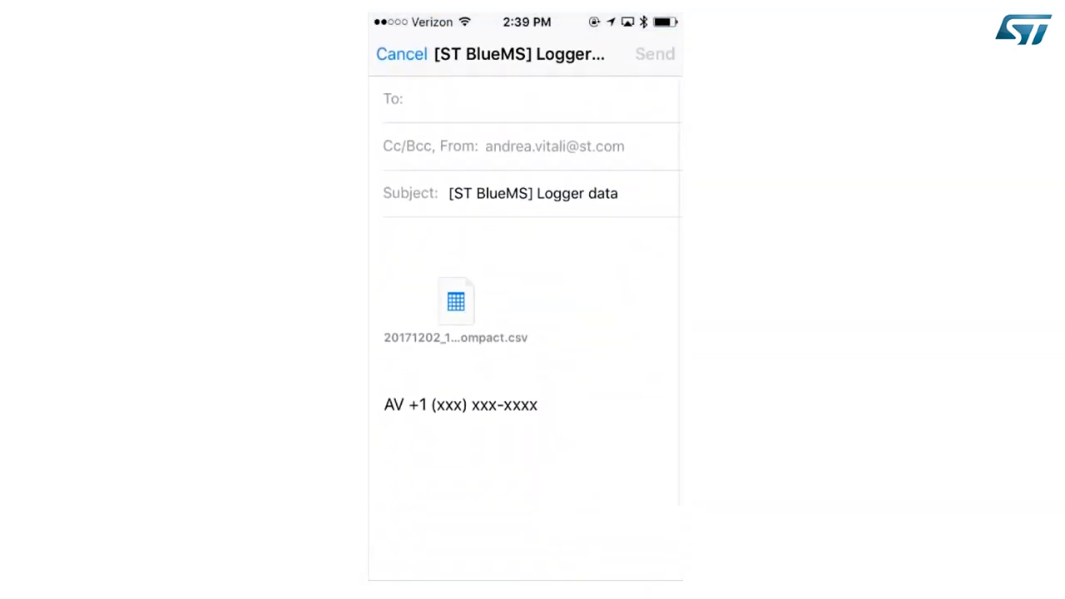